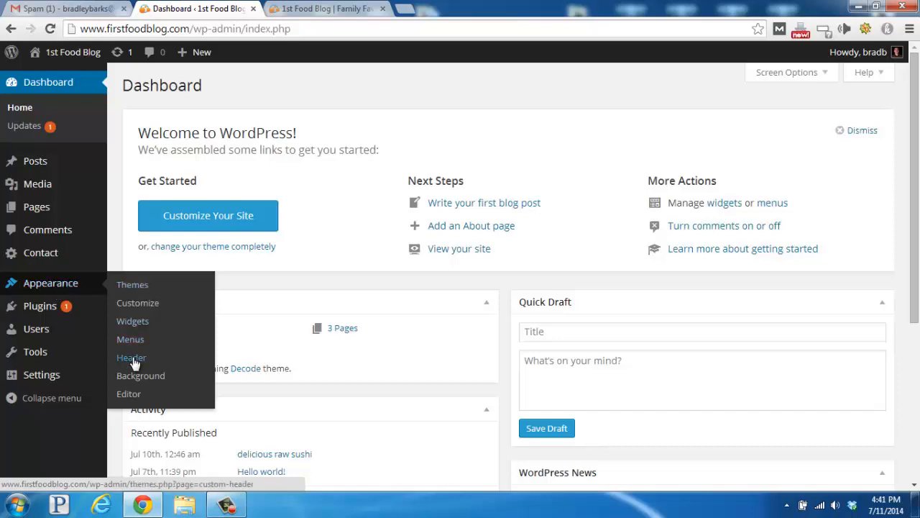
Step: Reach the Custom Header page via Appearance > Header, previewing the bare '1st Food Blog' title
left_click(131, 356)
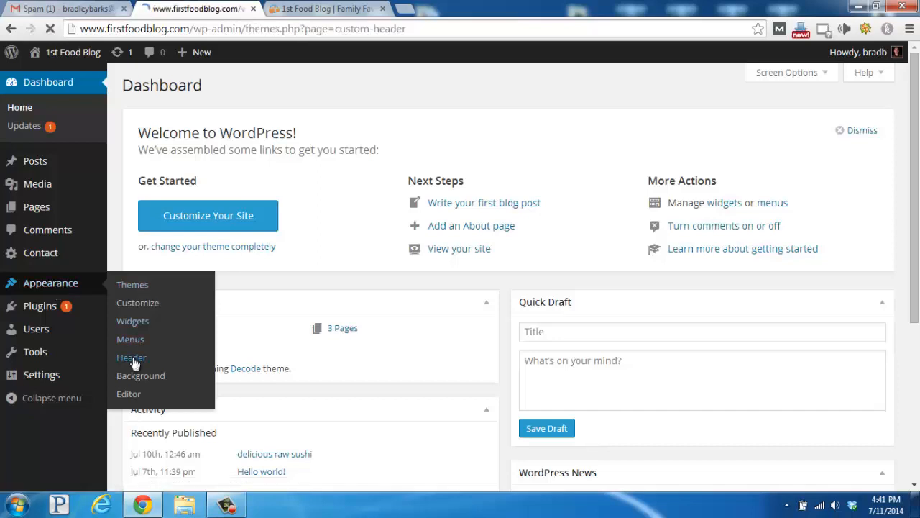
left_click(131, 356)
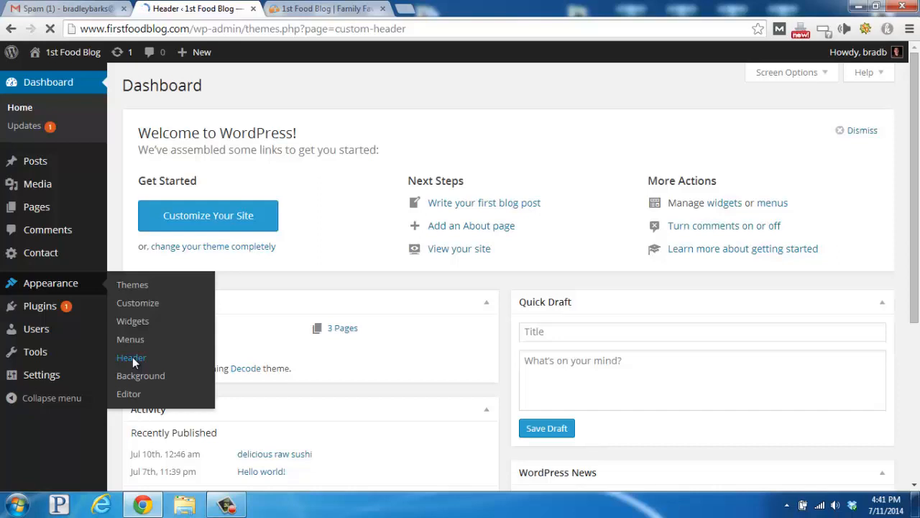
left_click(131, 357)
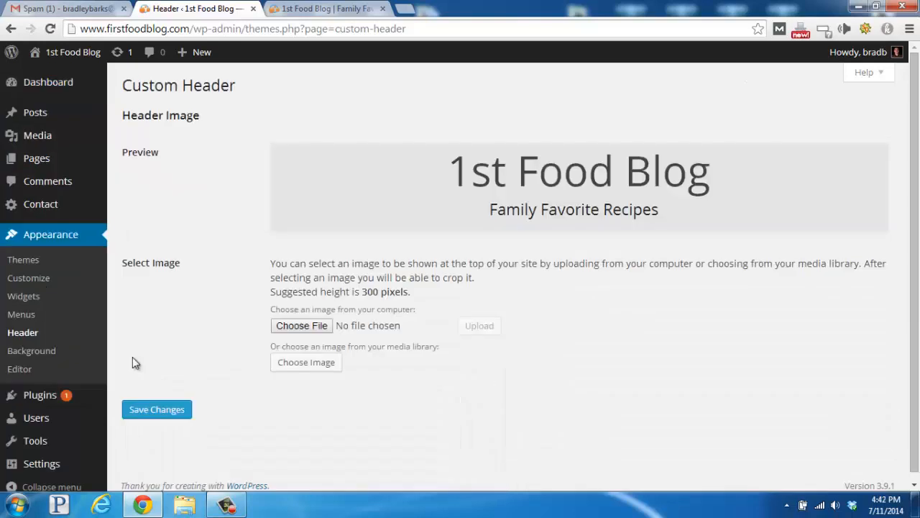
mouse_move(315, 336)
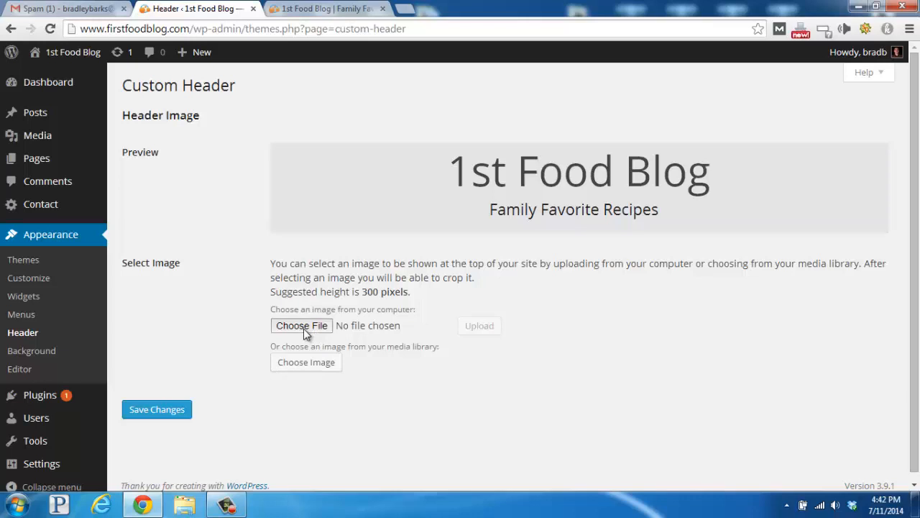
Step: Choose vk_headshot.jpg from the Important folder as the header image file
left_click(302, 325)
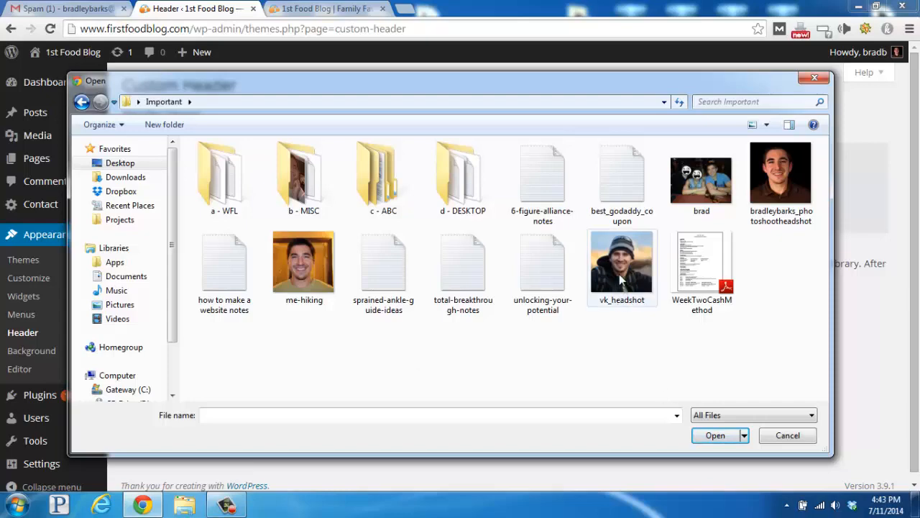
left_click(621, 266)
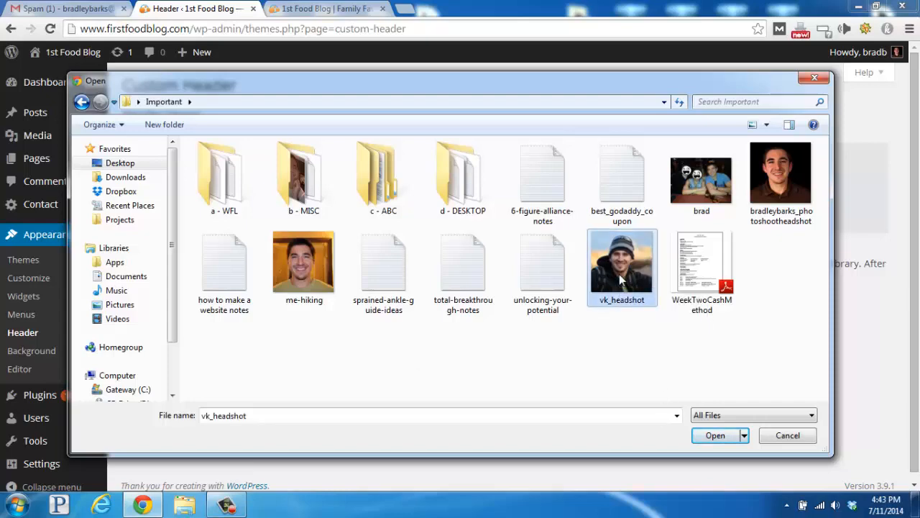
left_click(715, 434)
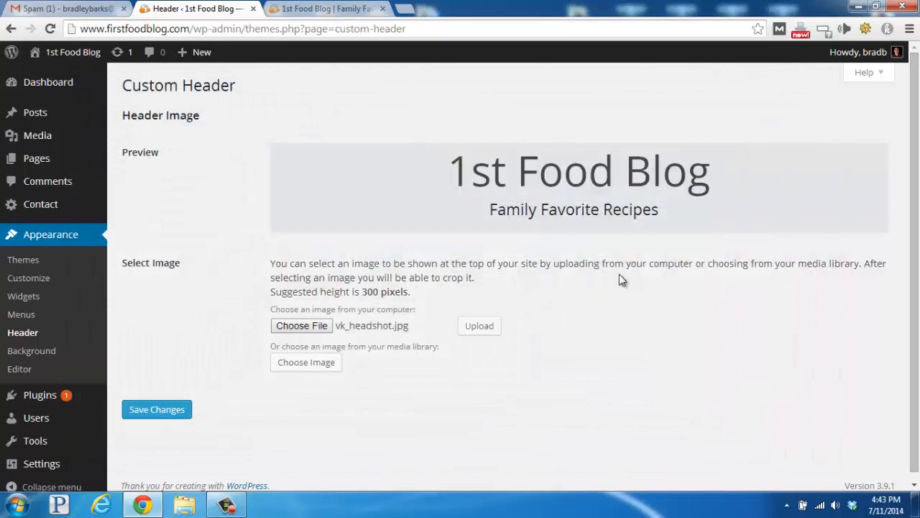
mouse_move(481, 331)
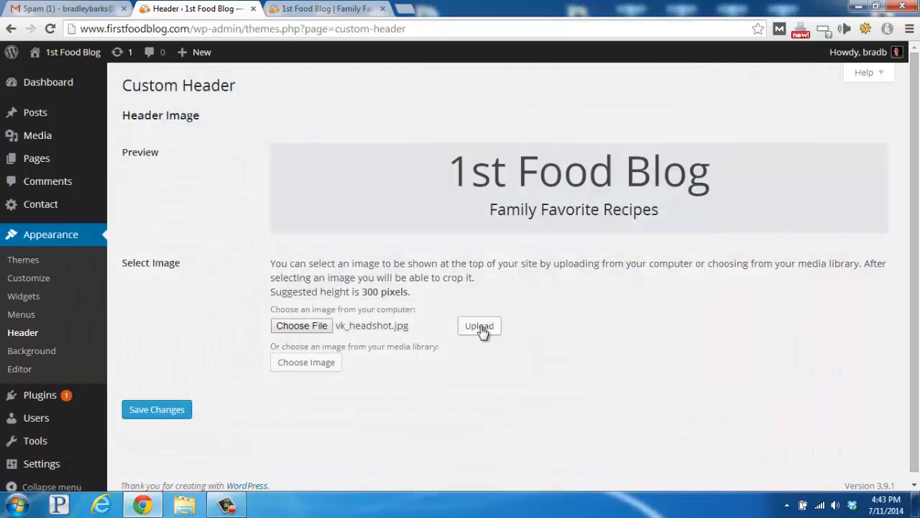
Step: Upload the headshot and publish it as the header without cropping
left_click(479, 325)
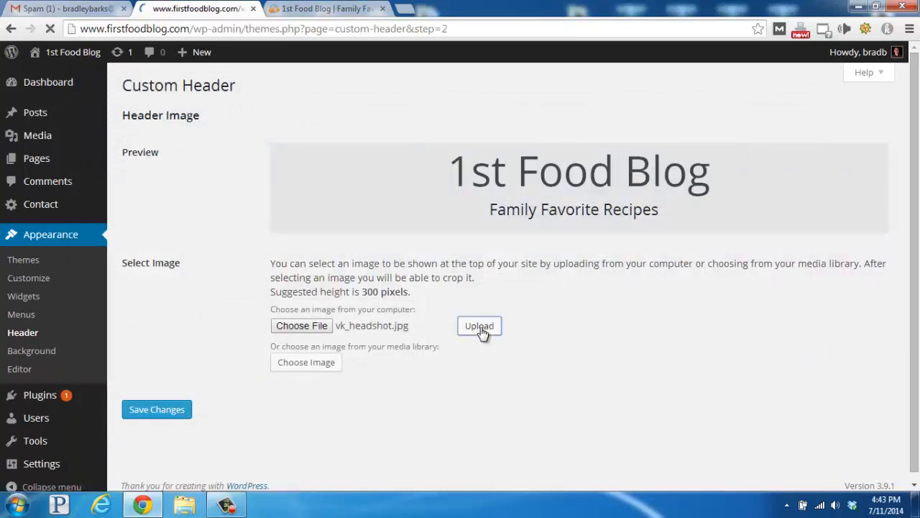
left_click(479, 325)
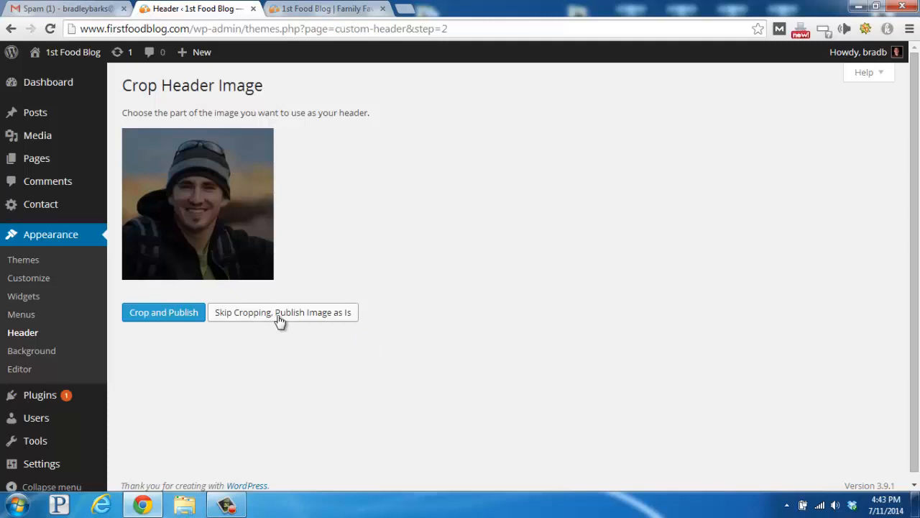
left_click(282, 312)
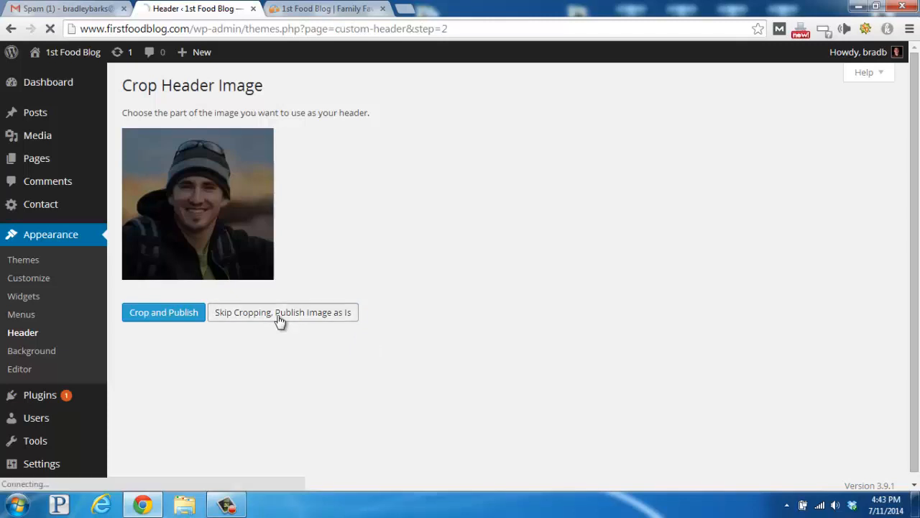
left_click(282, 312)
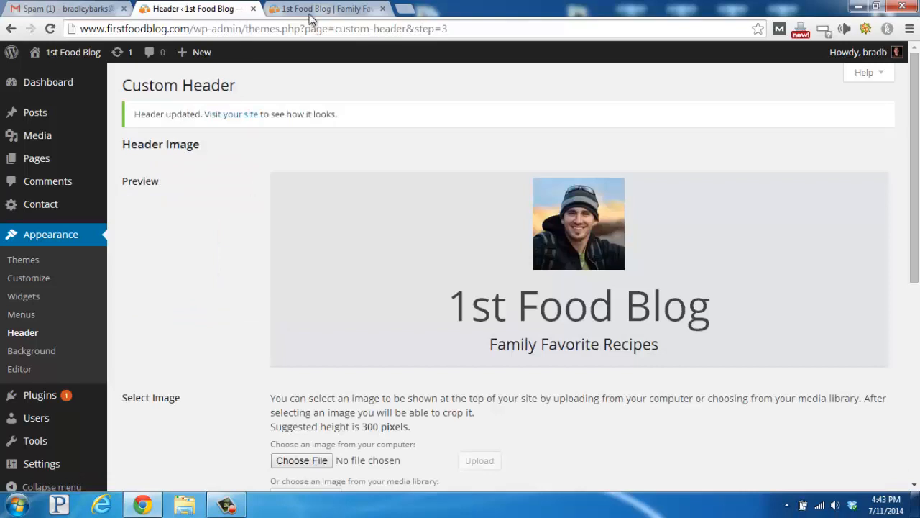
Step: Reload the live site to show the headshot above the '1st Food Blog' title
left_click(333, 9)
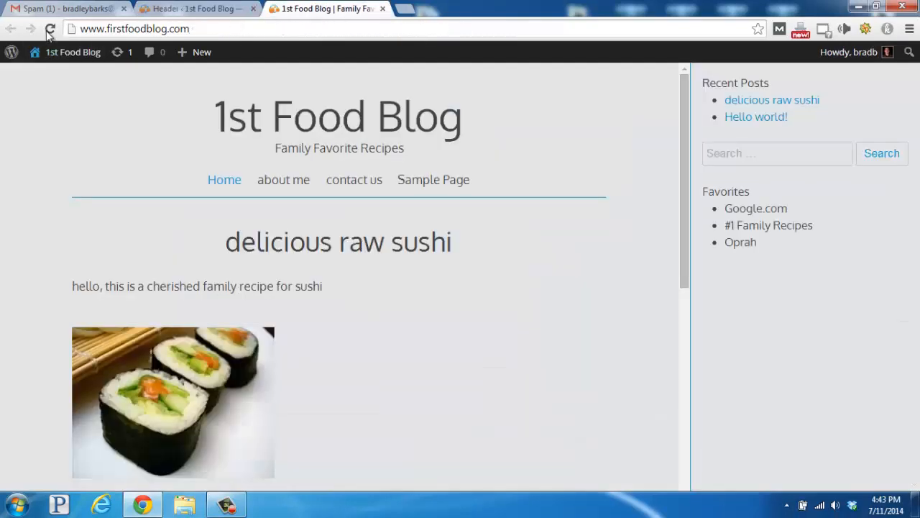
left_click(49, 28)
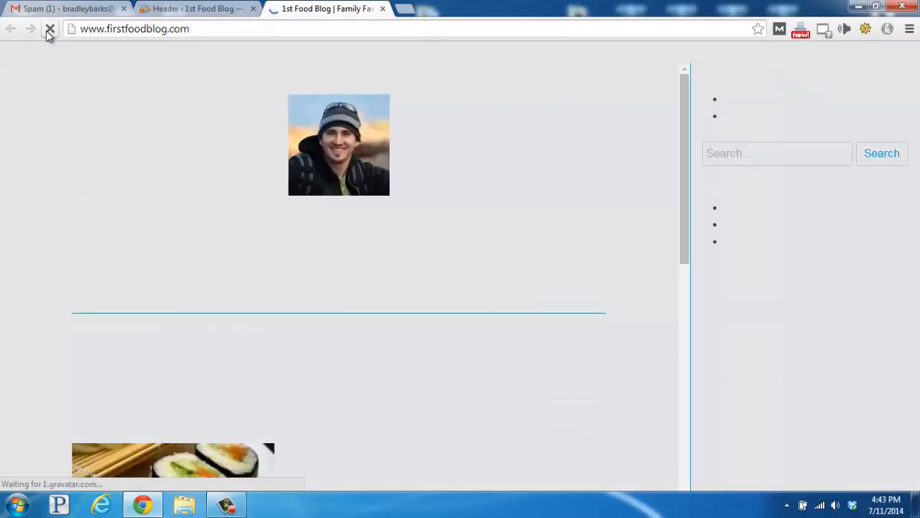